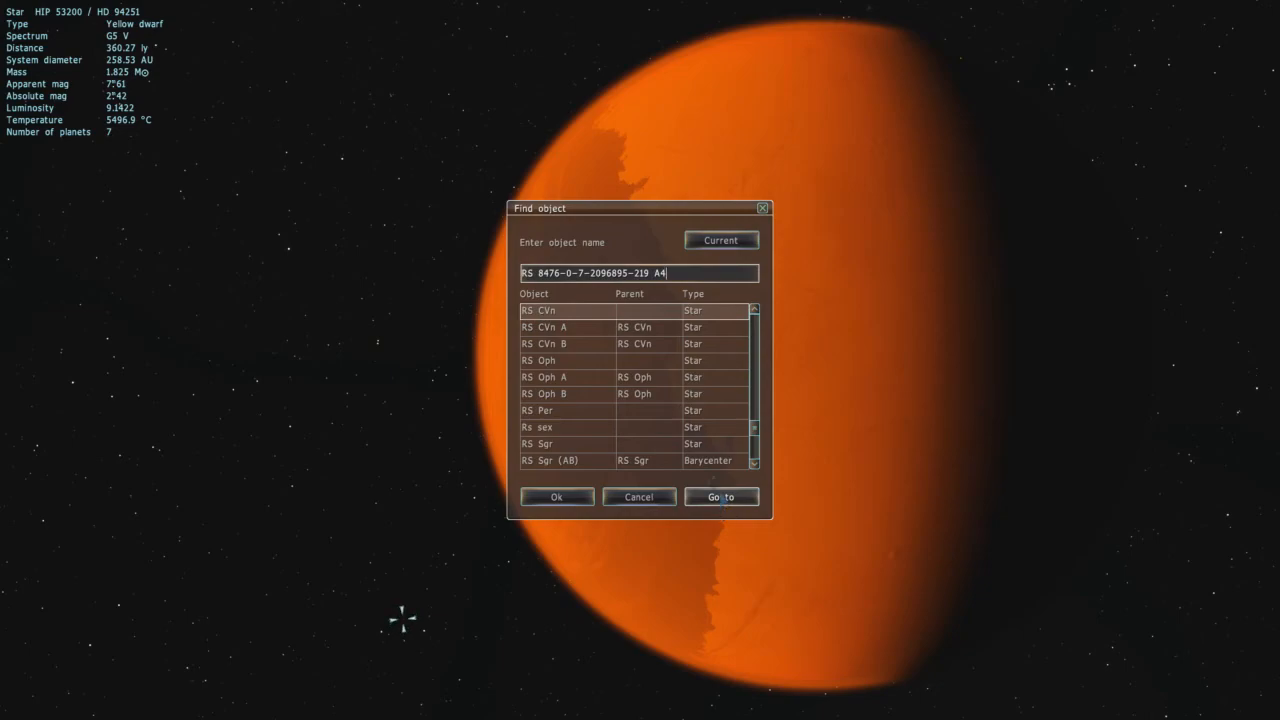
click(720, 496)
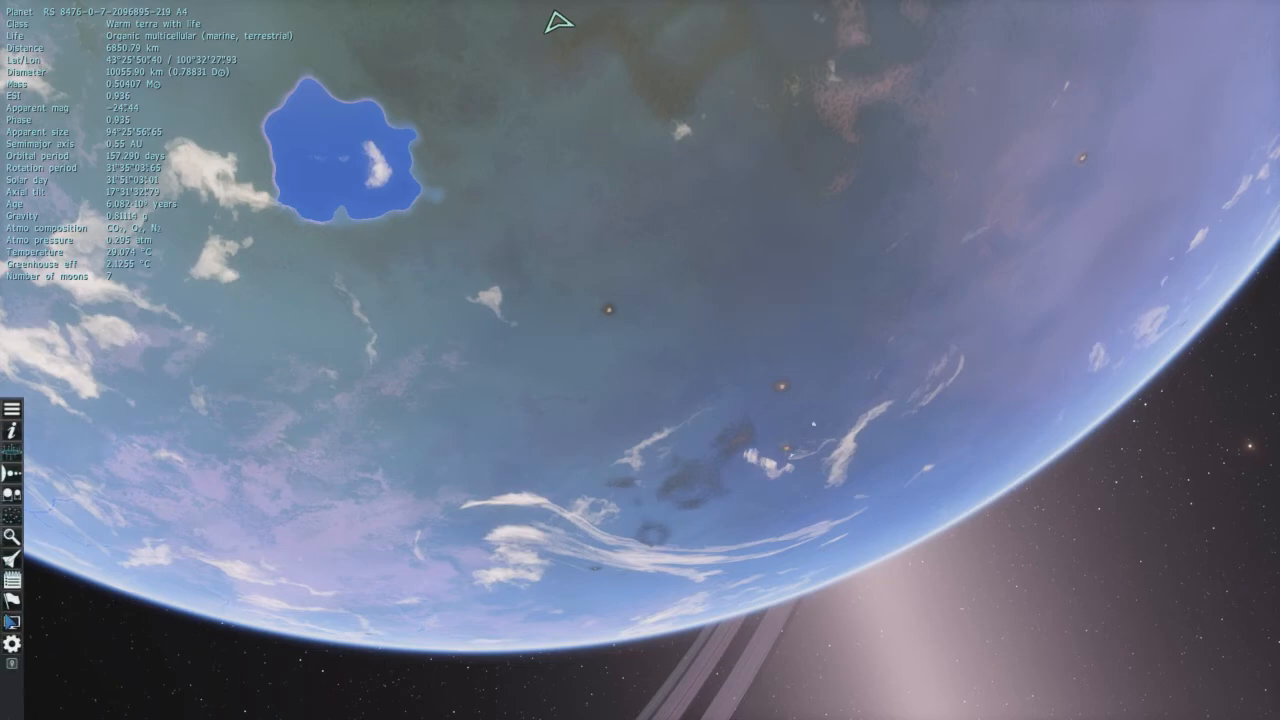
Search for the Sun and select it to show its star info panel
click(12, 536)
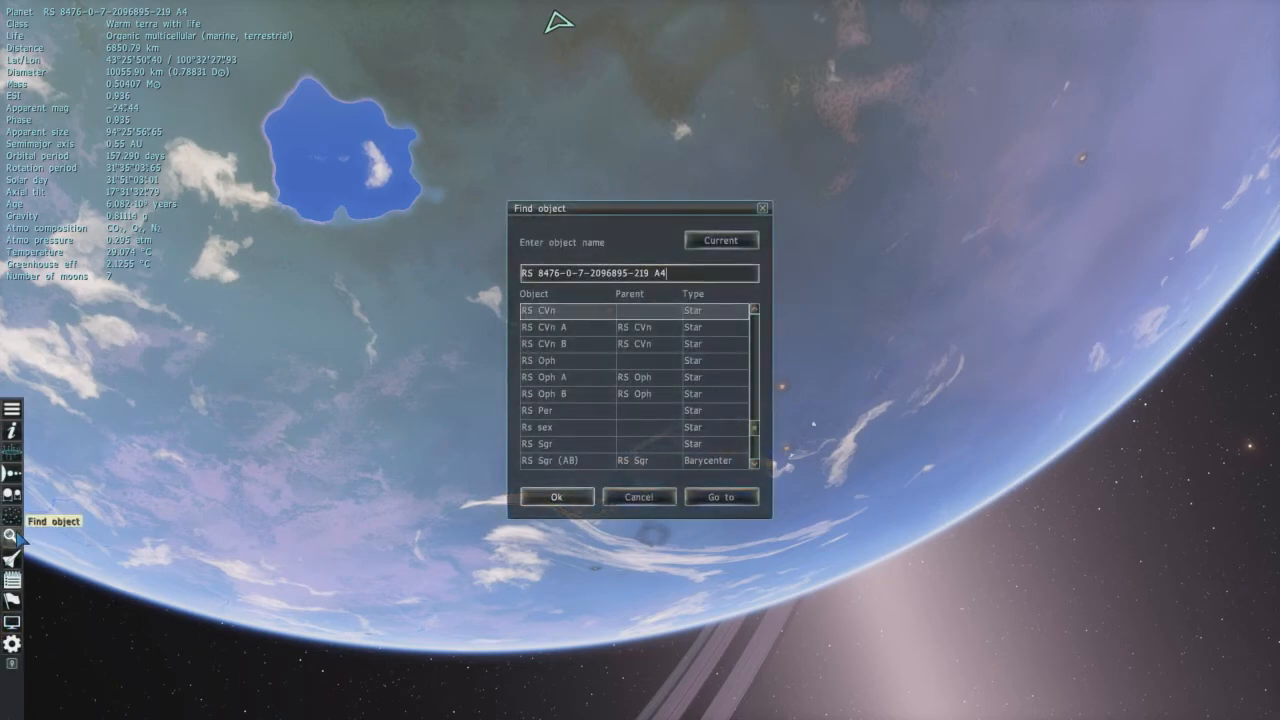
text(Sun)
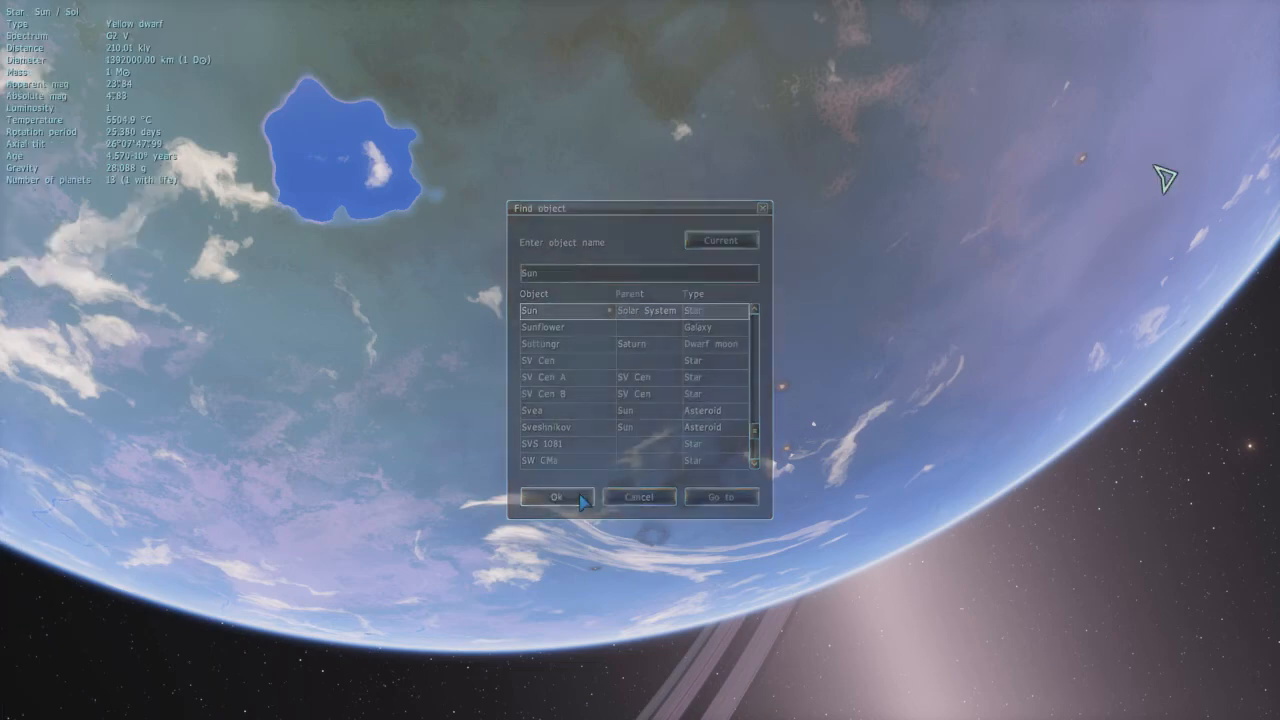
click(556, 496)
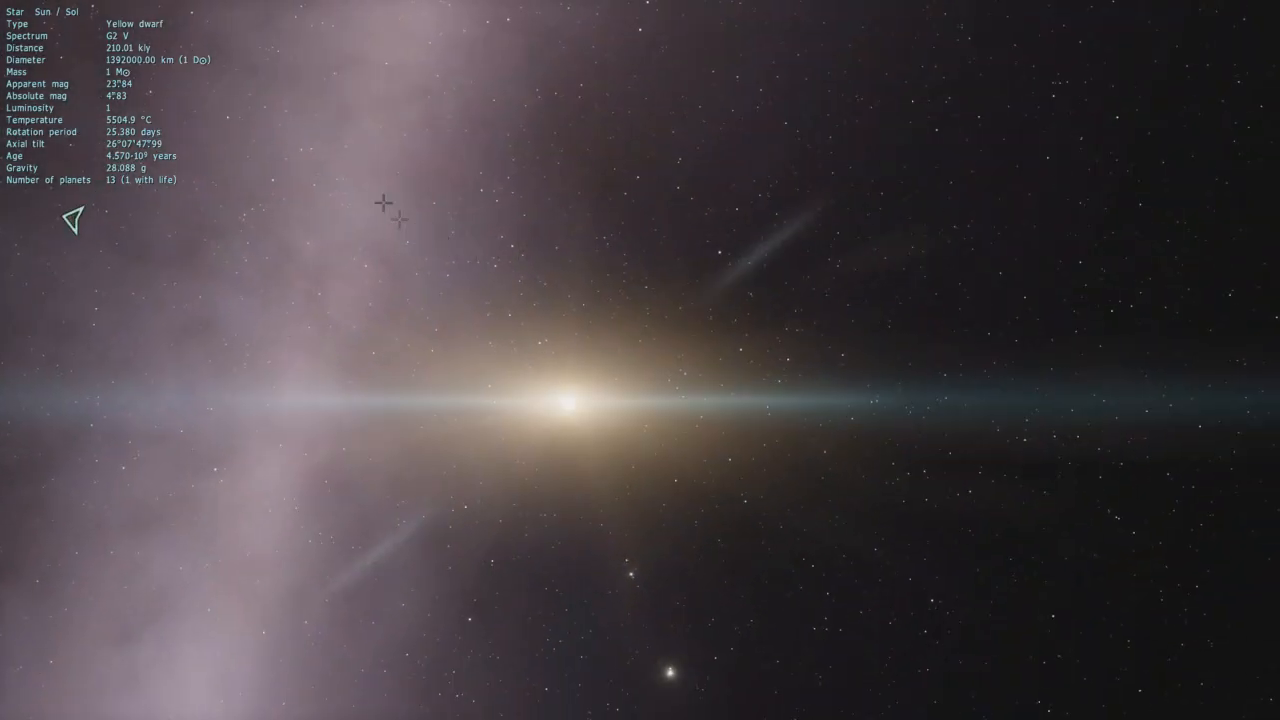
mouse_move(574, 408)
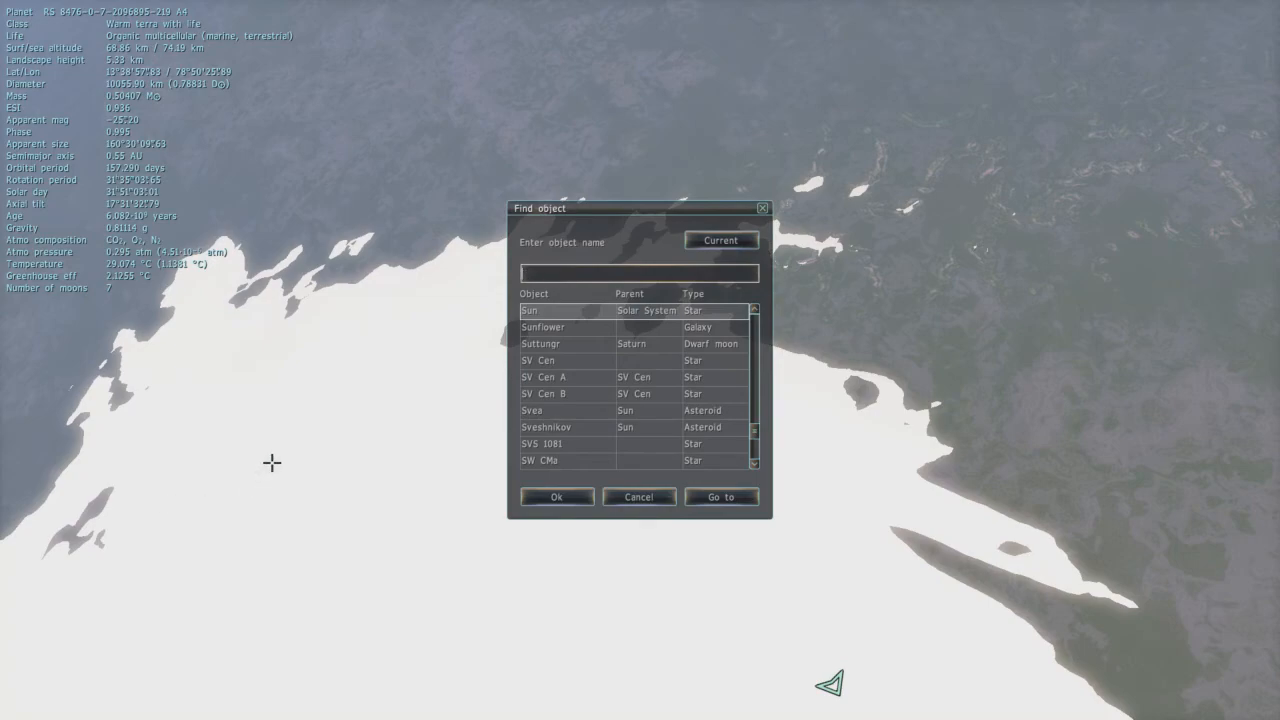
Search for Earth and go to it, showing its planet info panel from orbit
text(Earth)
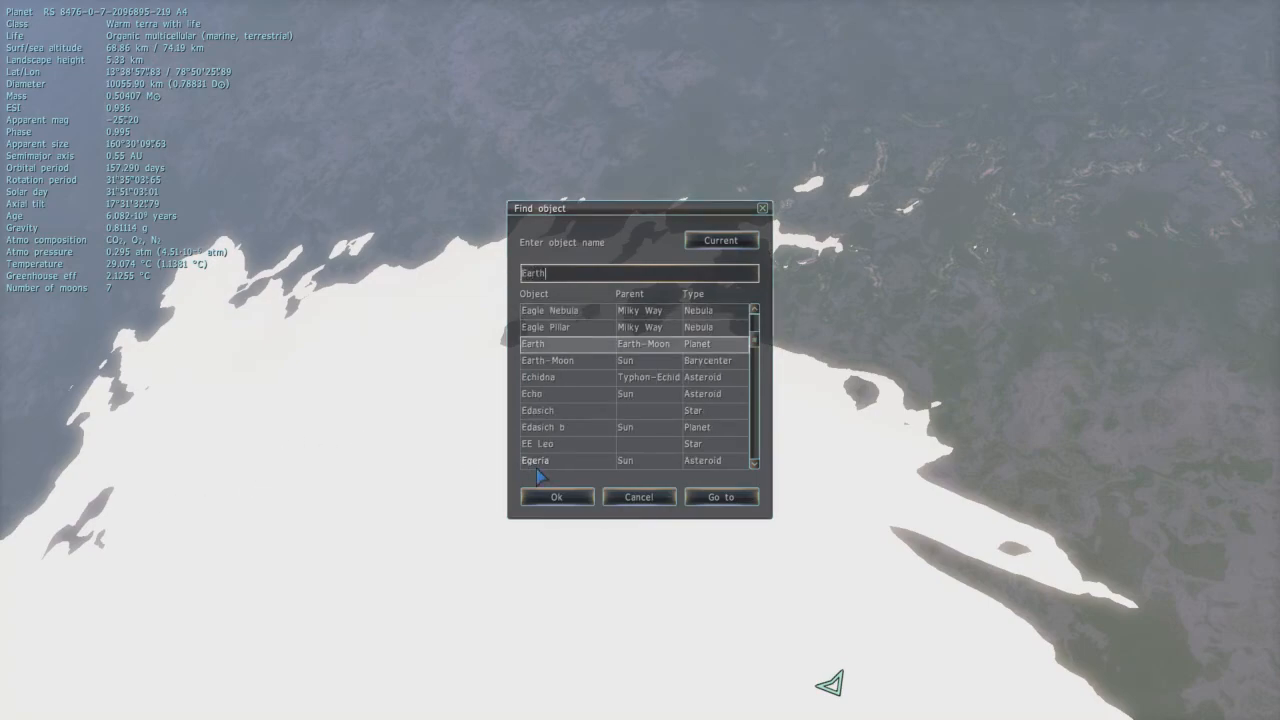
click(720, 496)
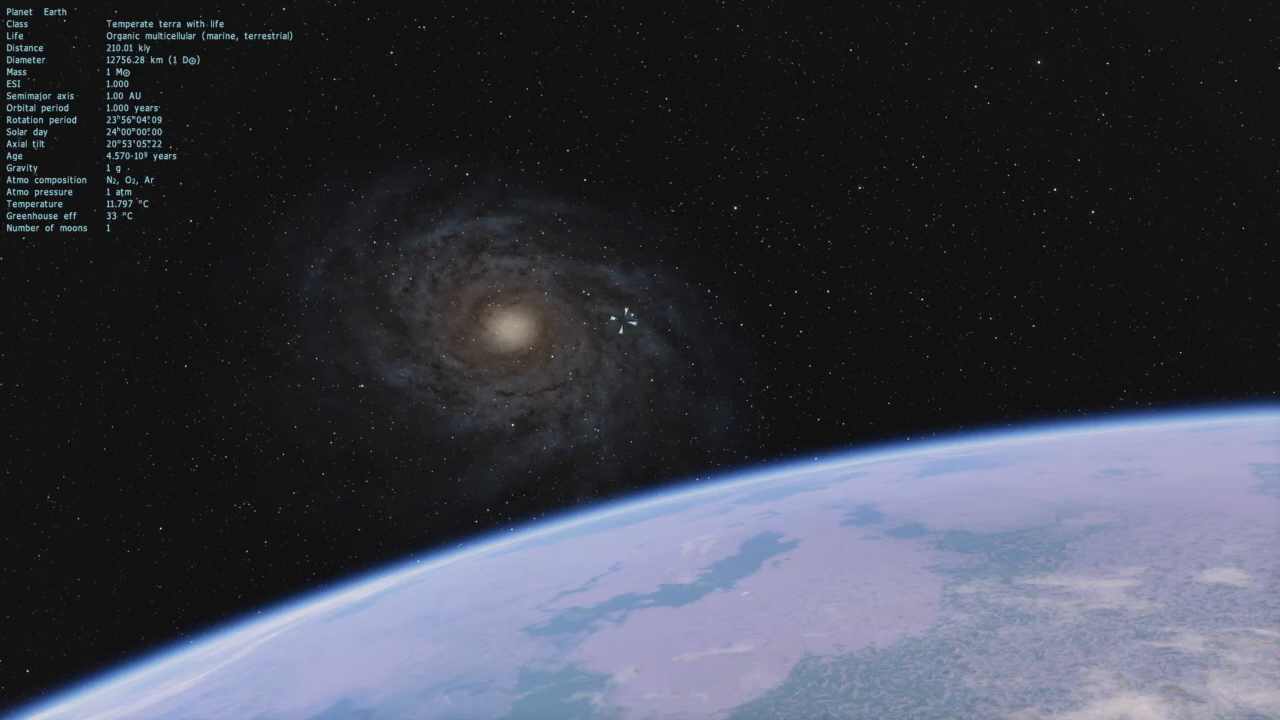
Choose an action from the context menu of the blue star near the galaxy
right_click(624, 318)
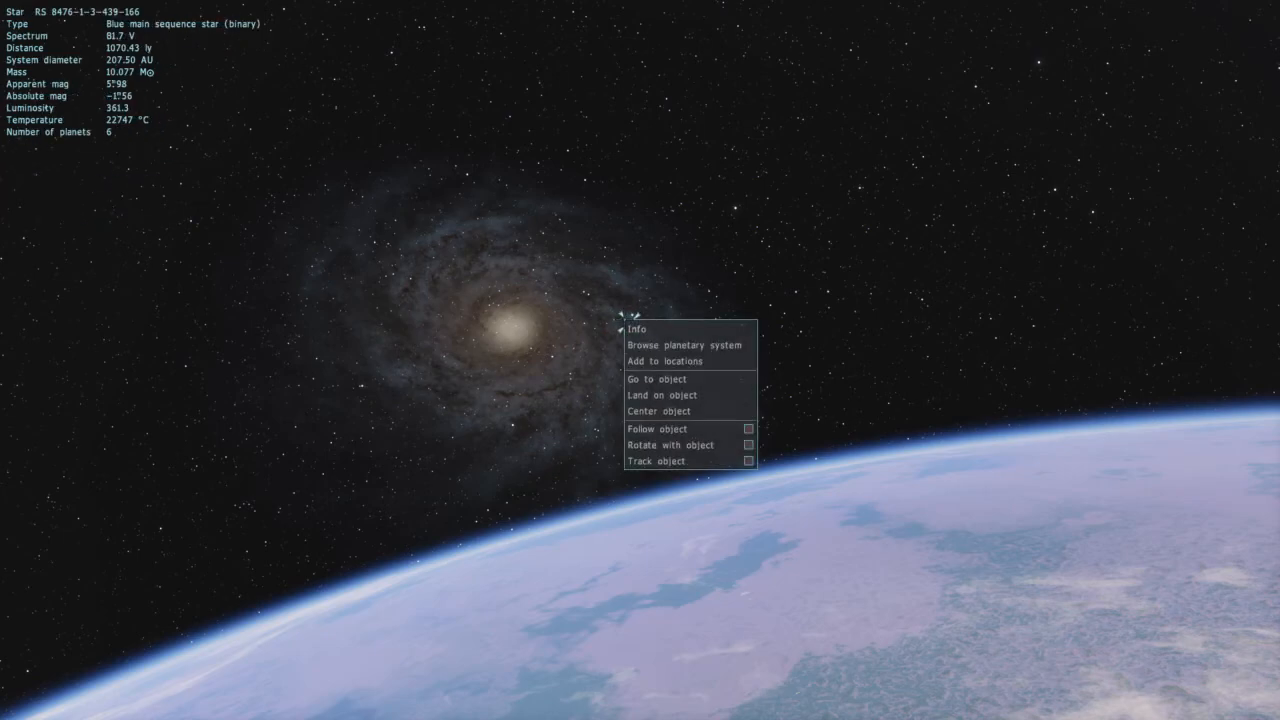
click(660, 396)
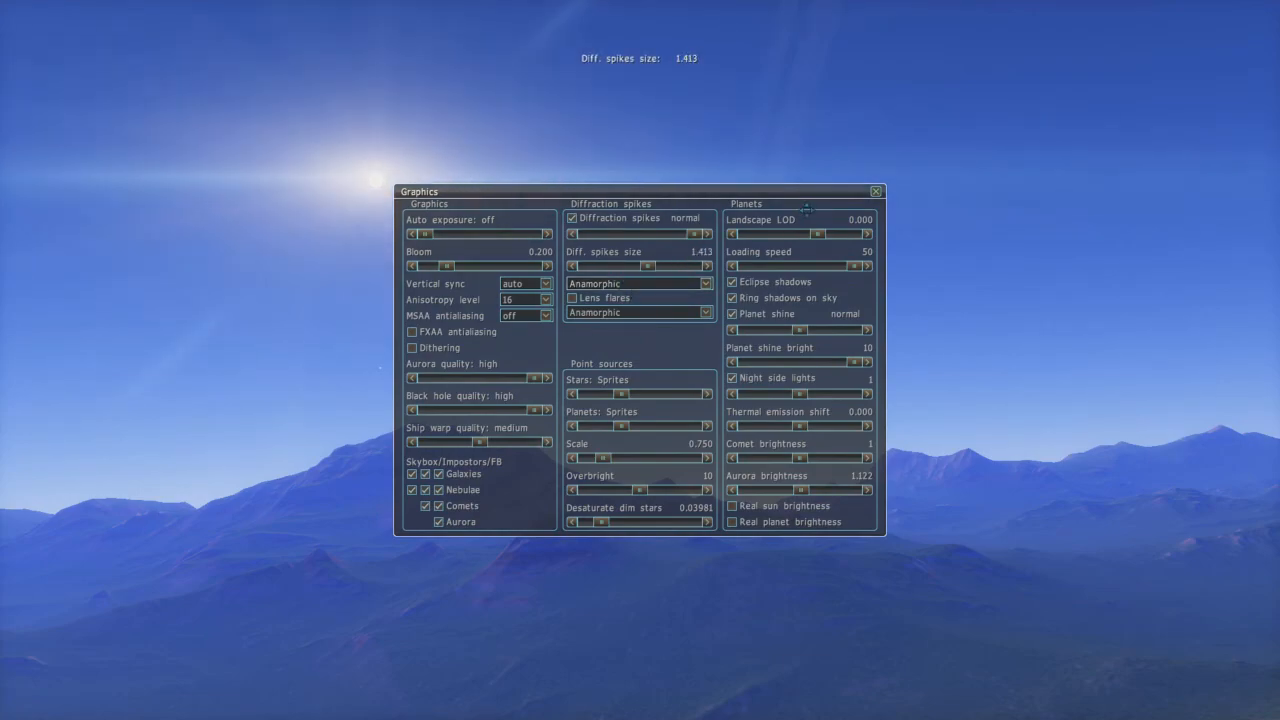
Adjust the diffraction spikes size slider to about 1.46 in Graphics settings
click(876, 192)
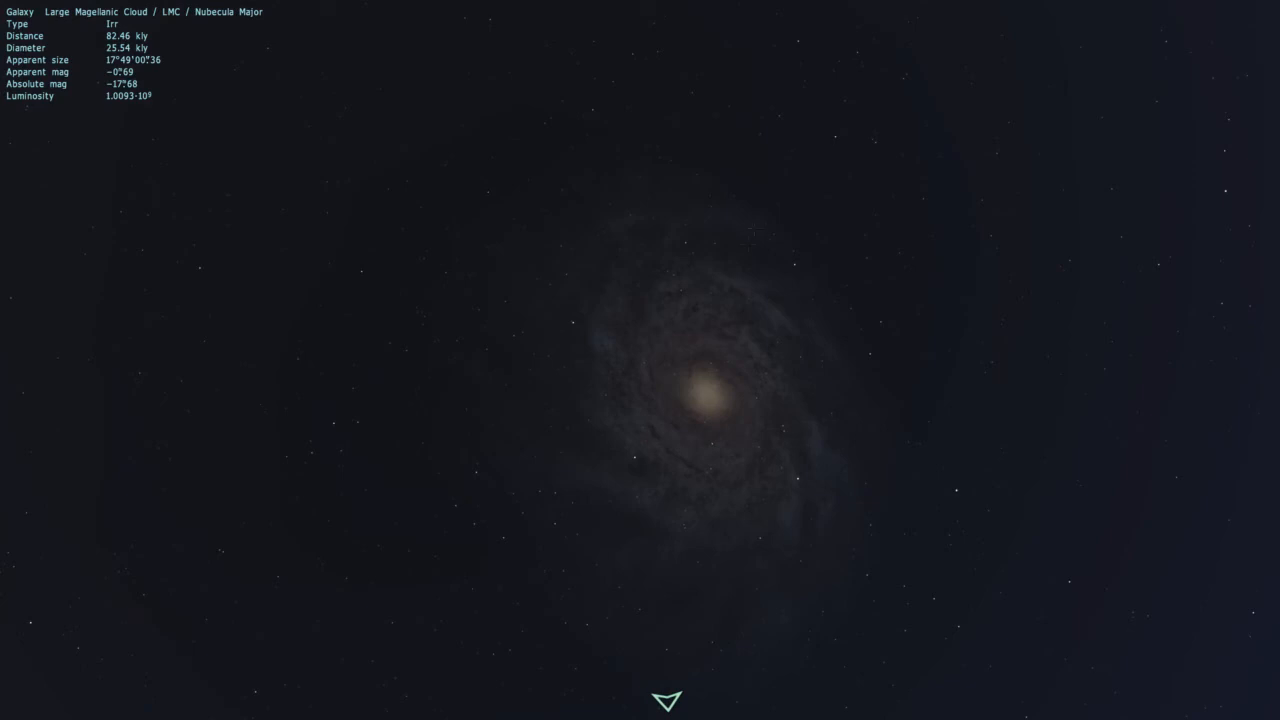
Turn the view up from the surface toward the ring bands across the sky
click(712, 396)
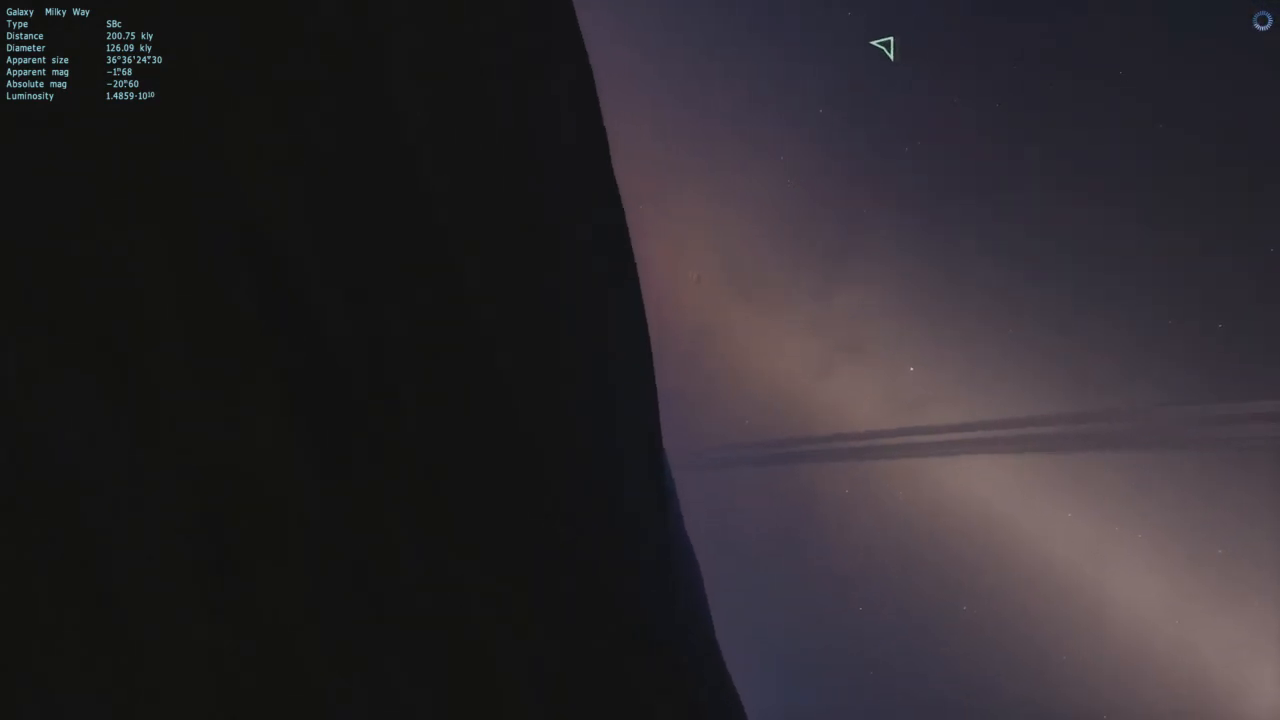
drag(880, 48, 556, 22)
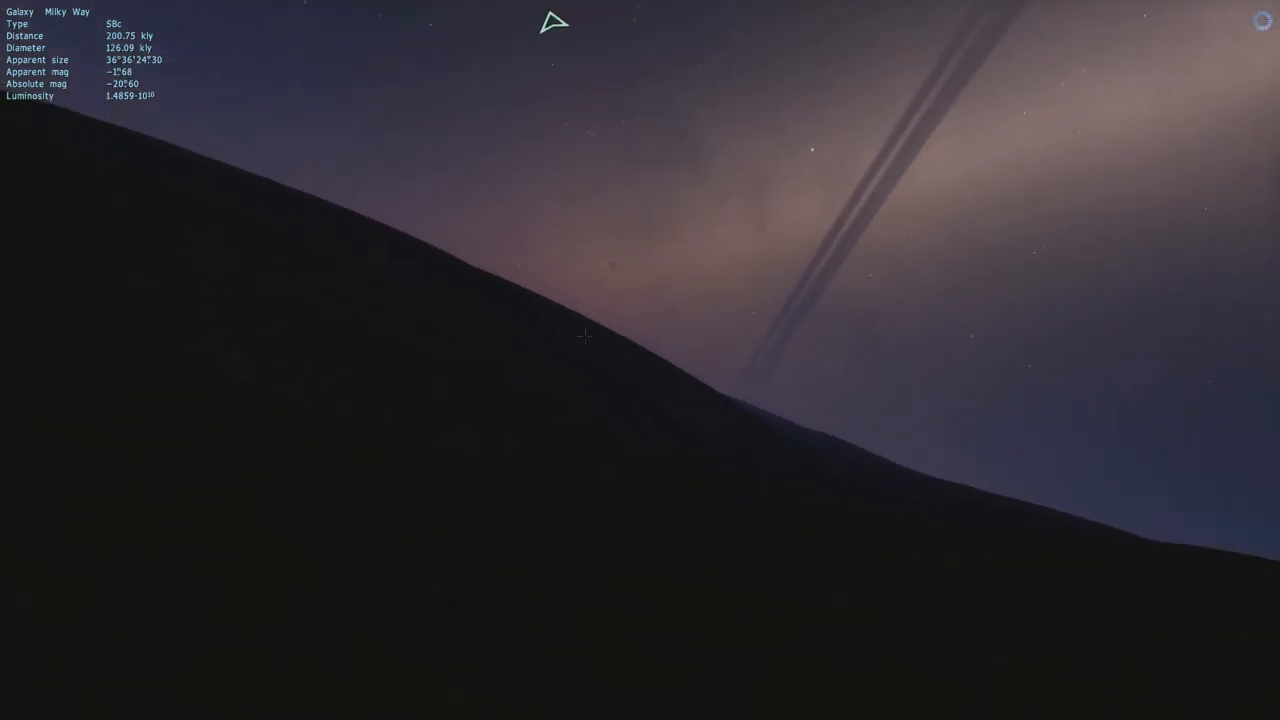
click(608, 268)
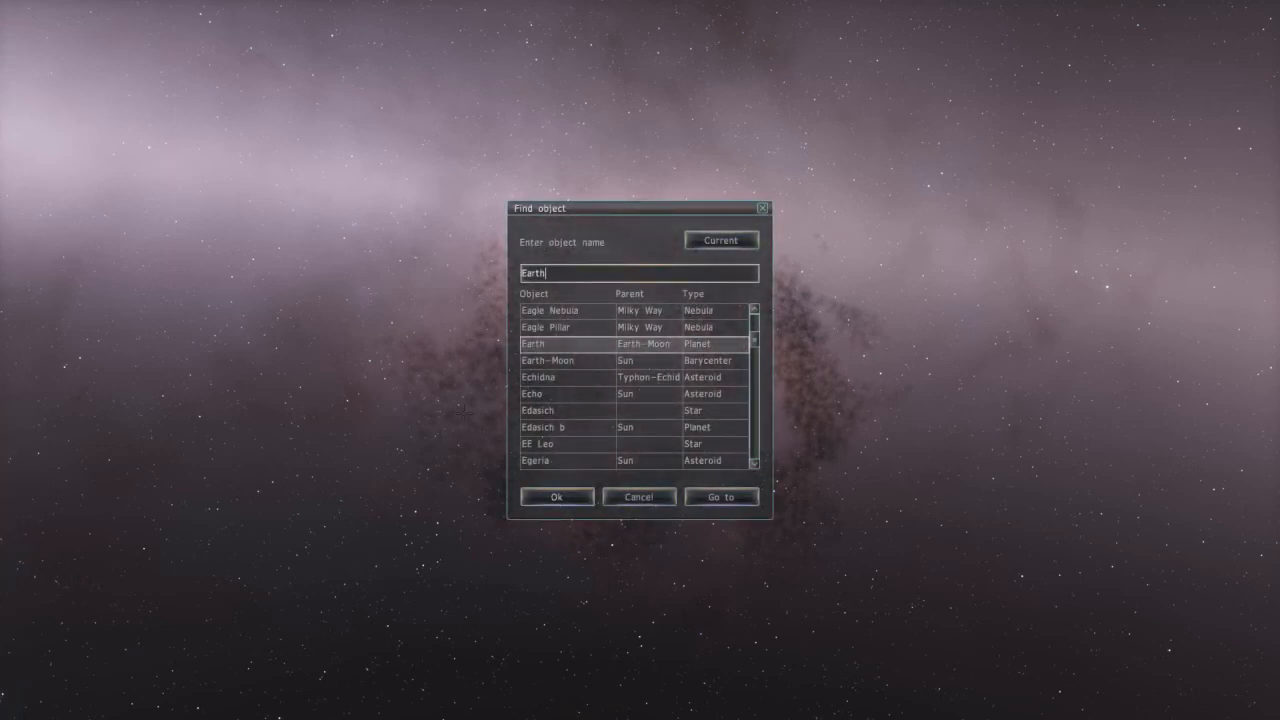
text(RSC 8476-0-3-230-4)
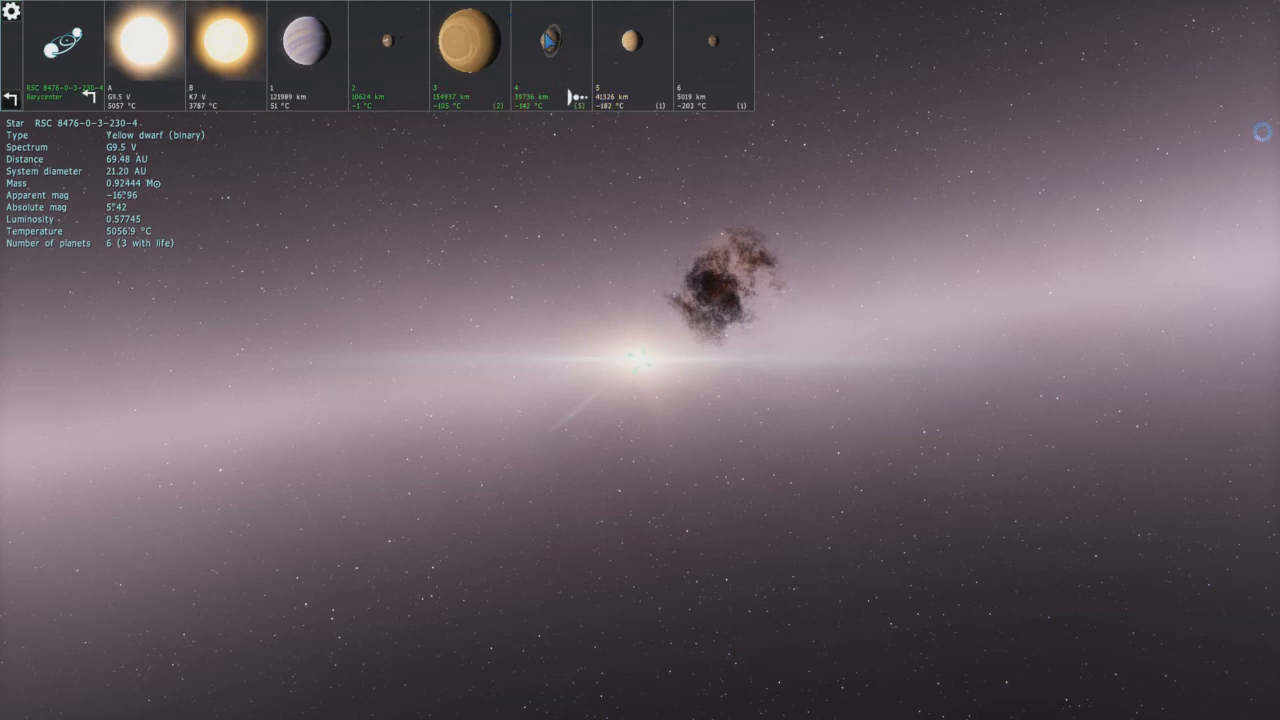
Visit the ringed ice giant and cold gas giant, then select the temperate terra planet
click(468, 50)
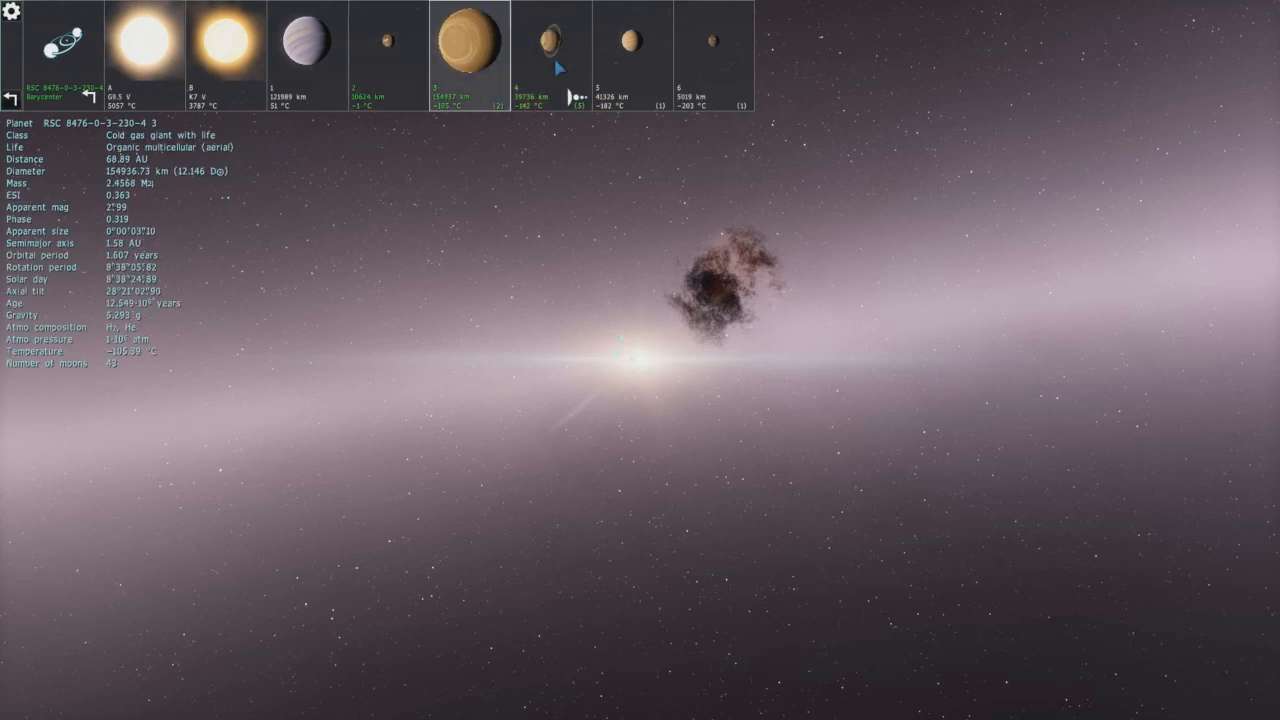
click(552, 44)
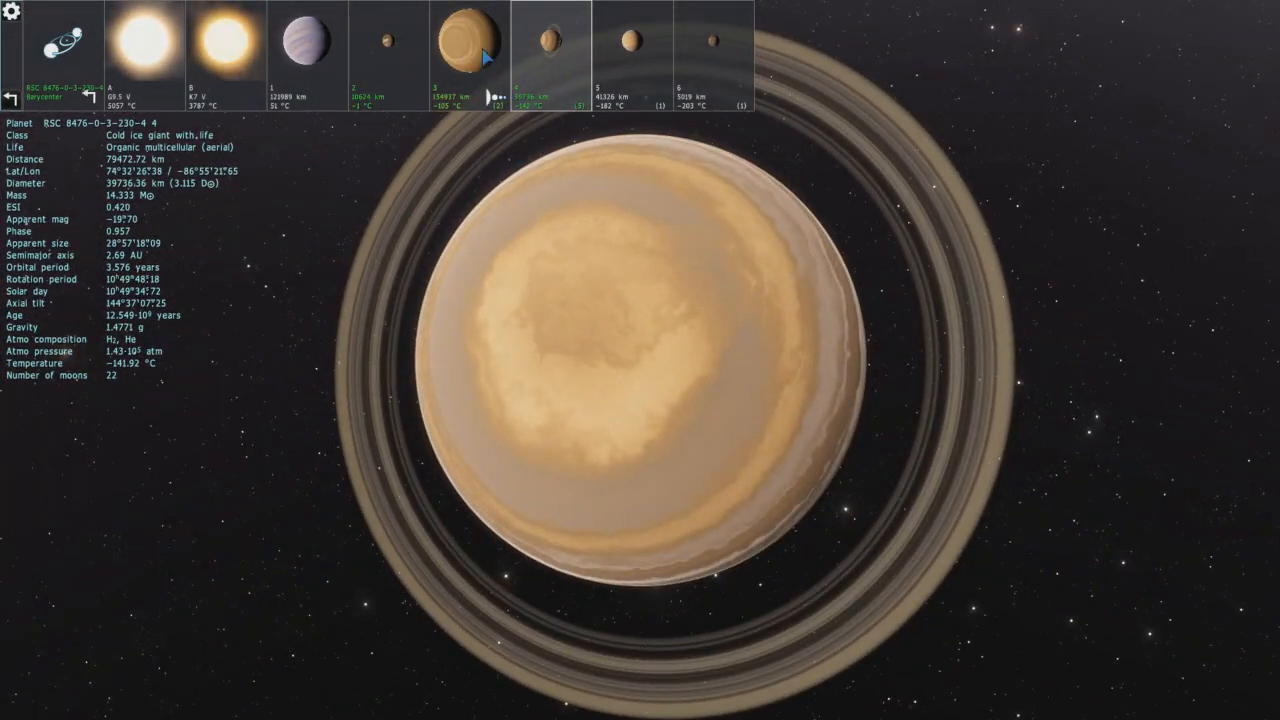
click(436, 44)
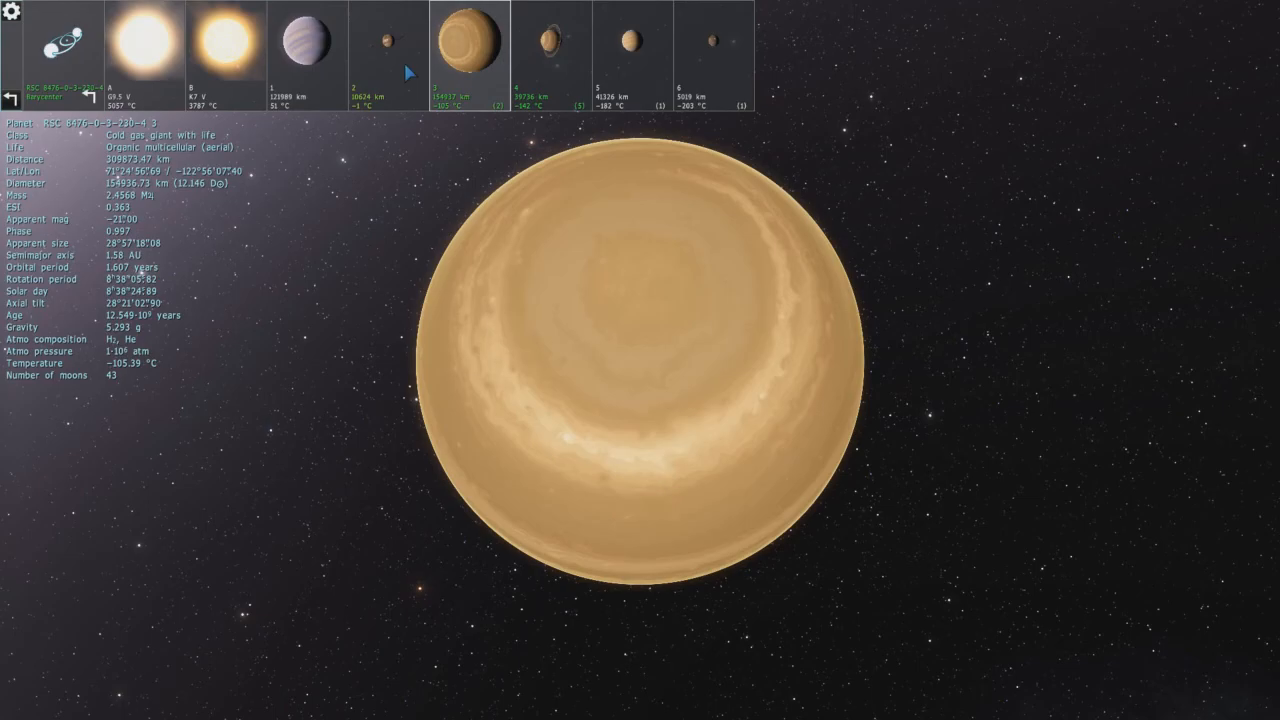
click(388, 44)
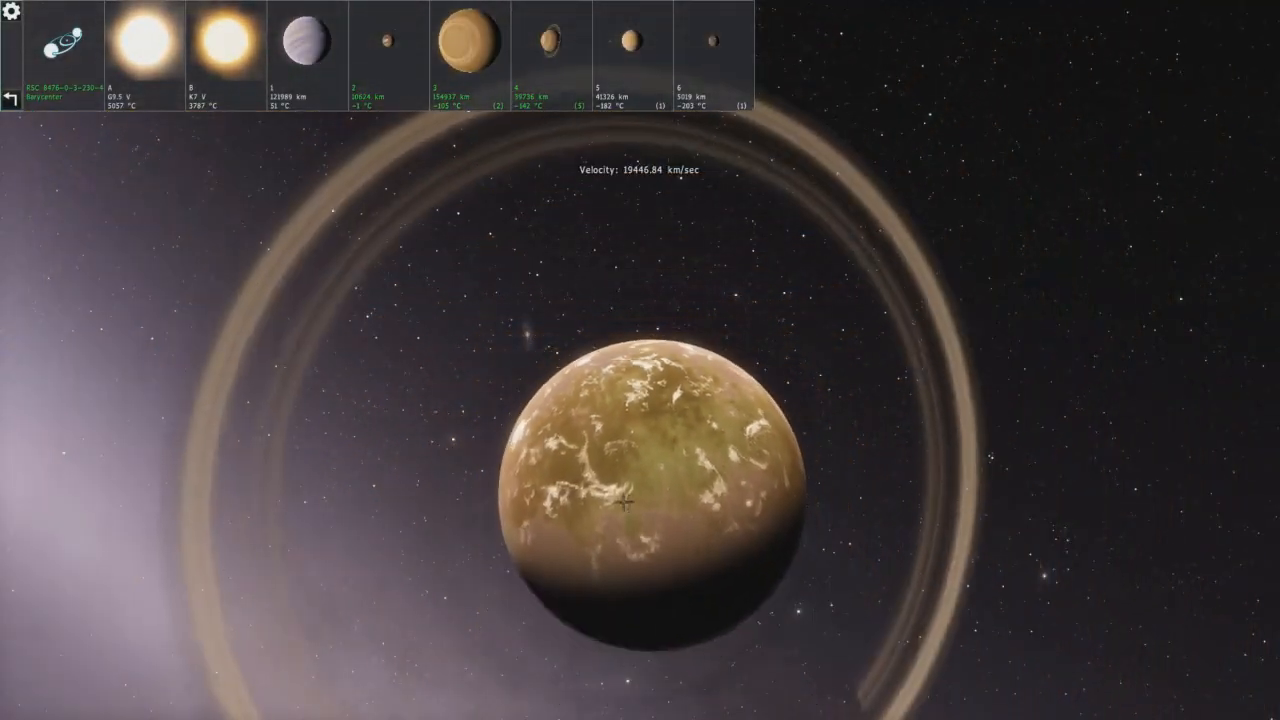
click(380, 50)
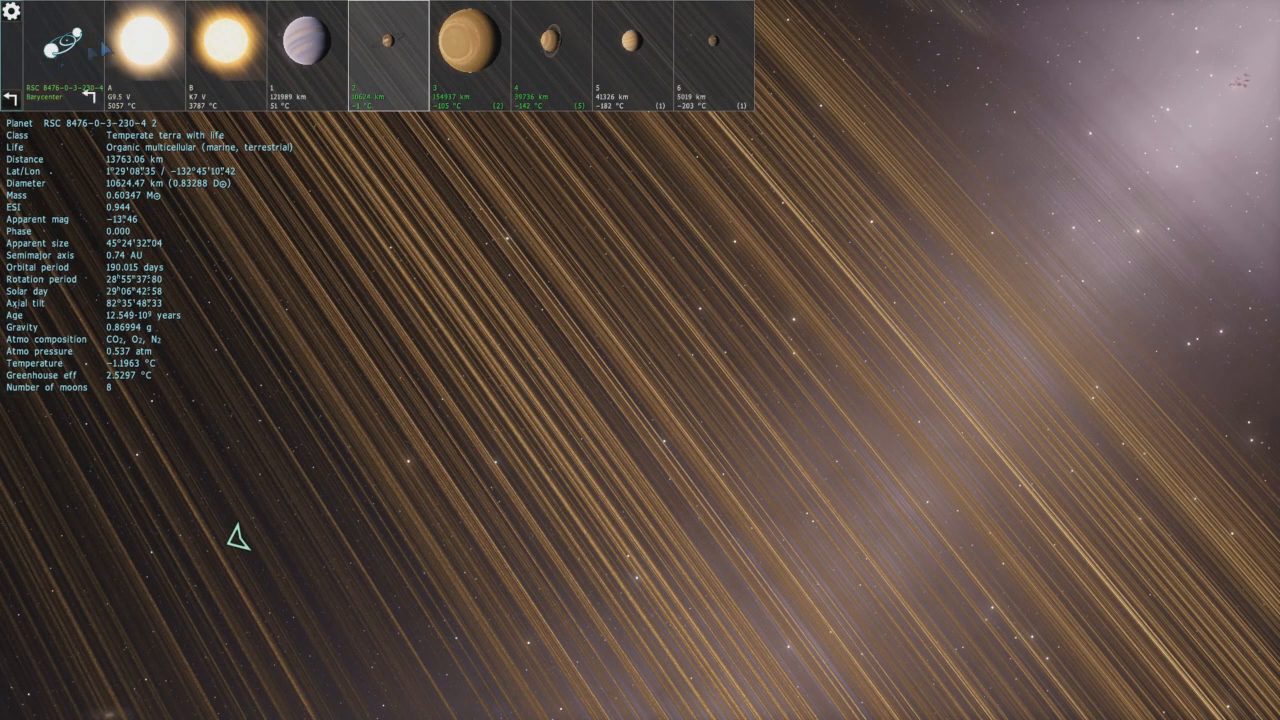
Select the orange dwarf companion star from the system bar
click(224, 50)
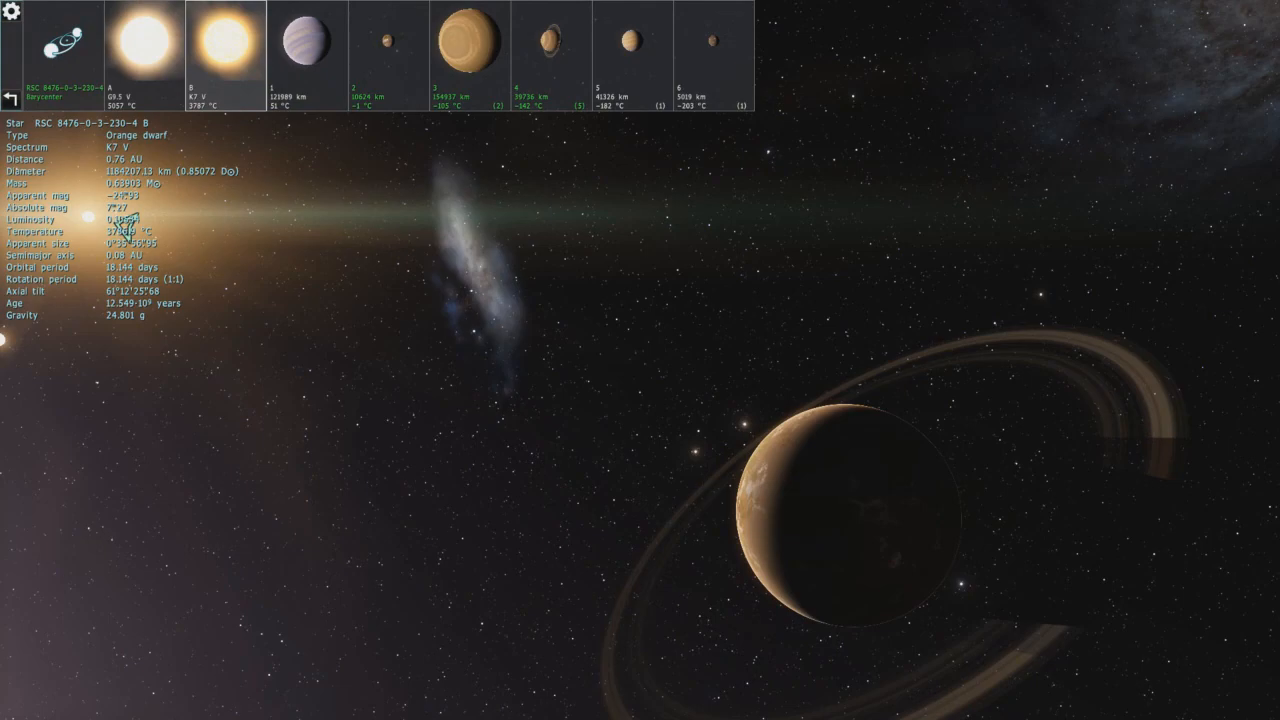
Show the terra planet's atmosphere data: 0.537 atm pressure, 95.6% CO2
click(384, 42)
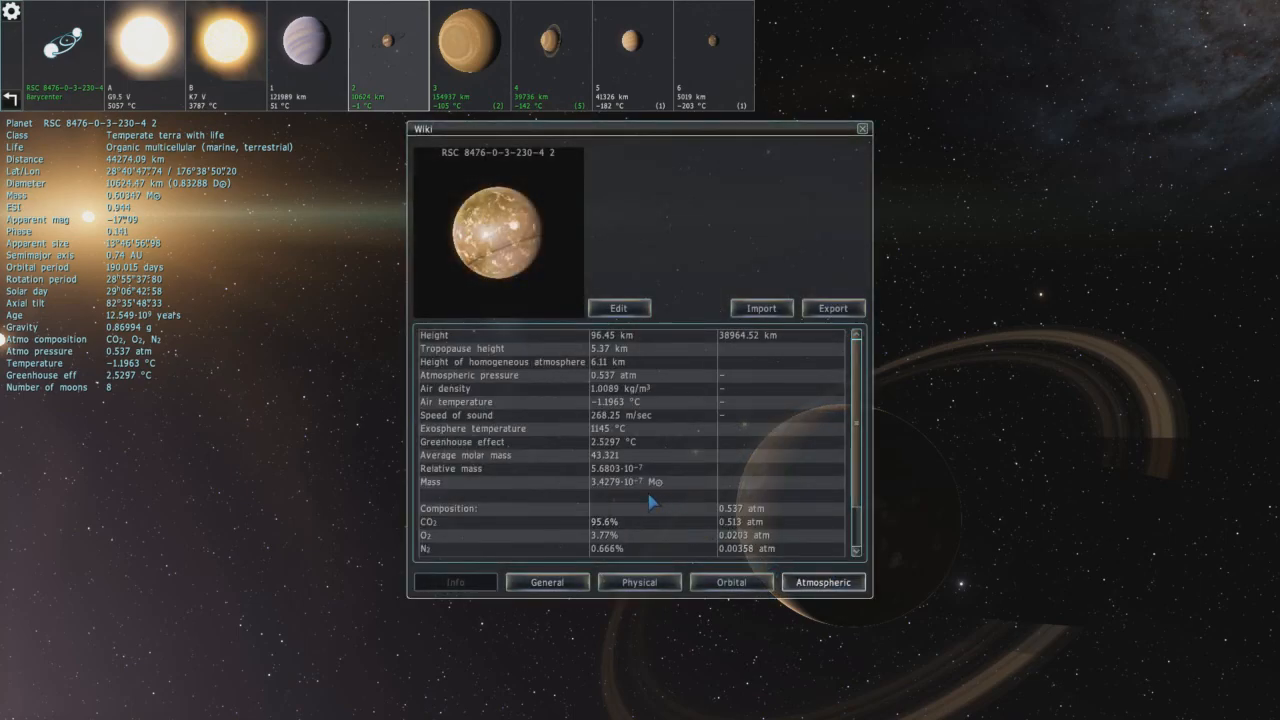
mouse_move(628, 540)
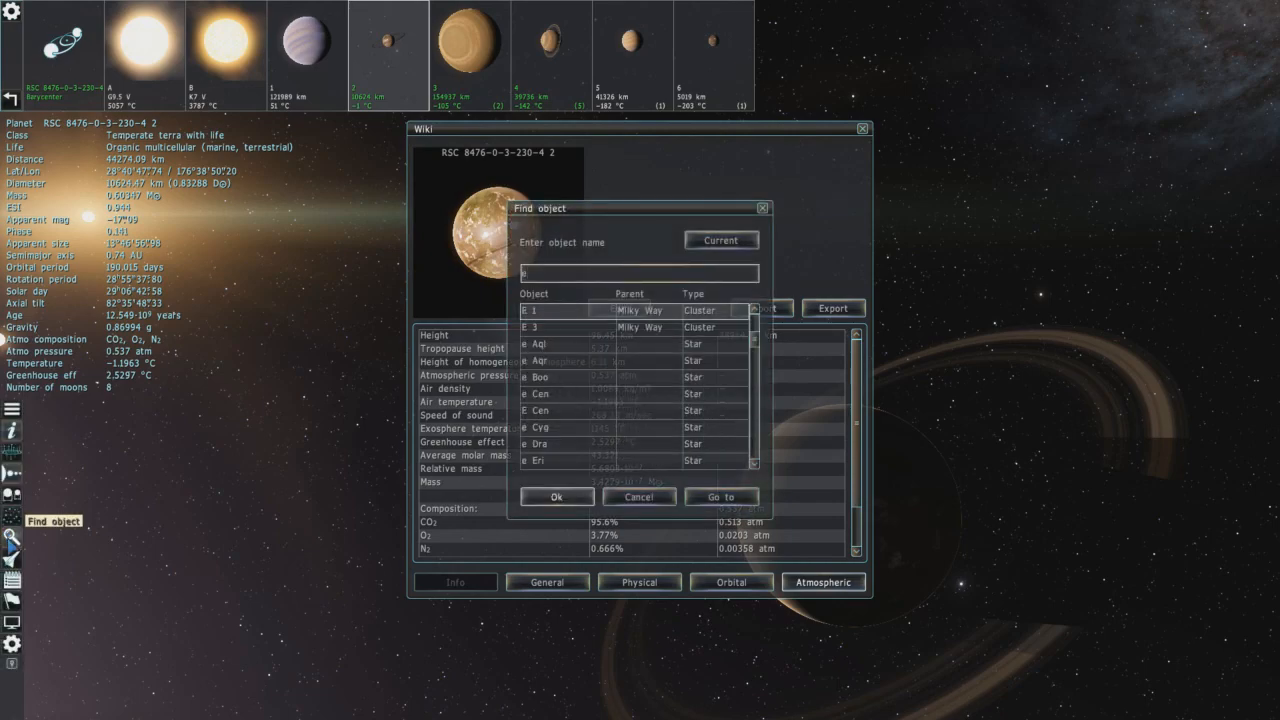
View Earth's Atmospheric data in its Wiki to compare with the ringed terra planet
text(eart)
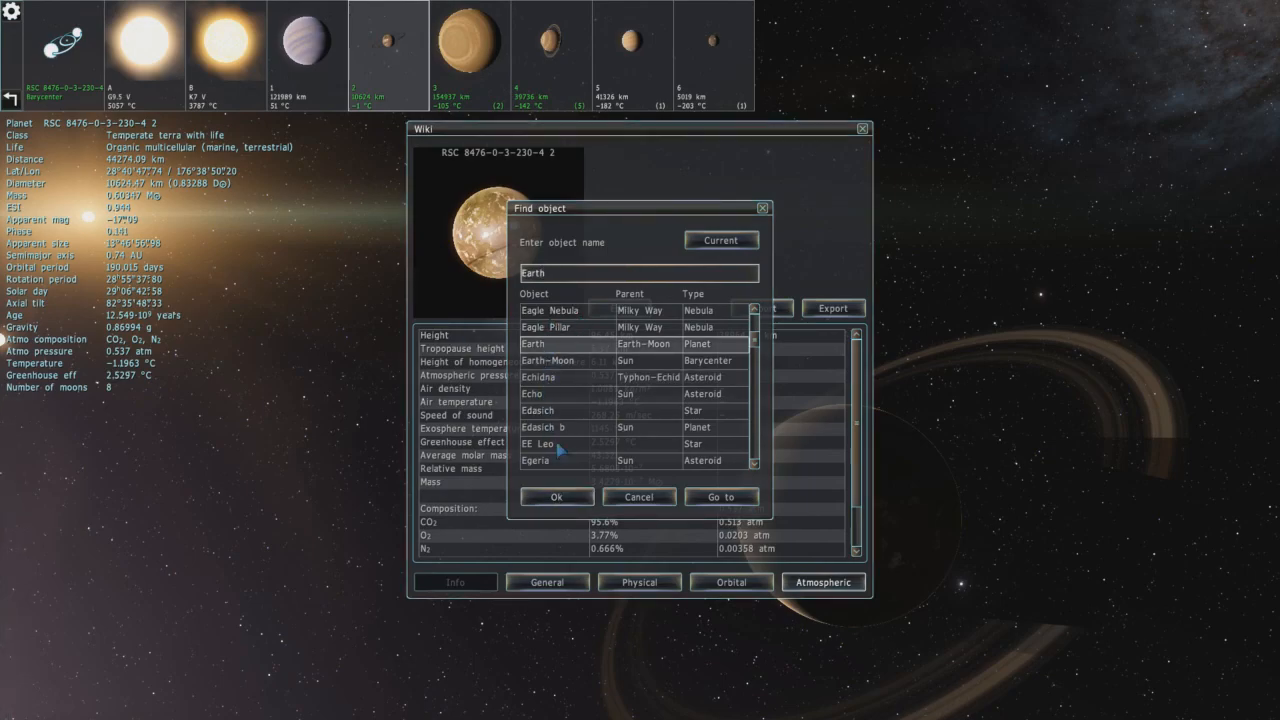
click(556, 496)
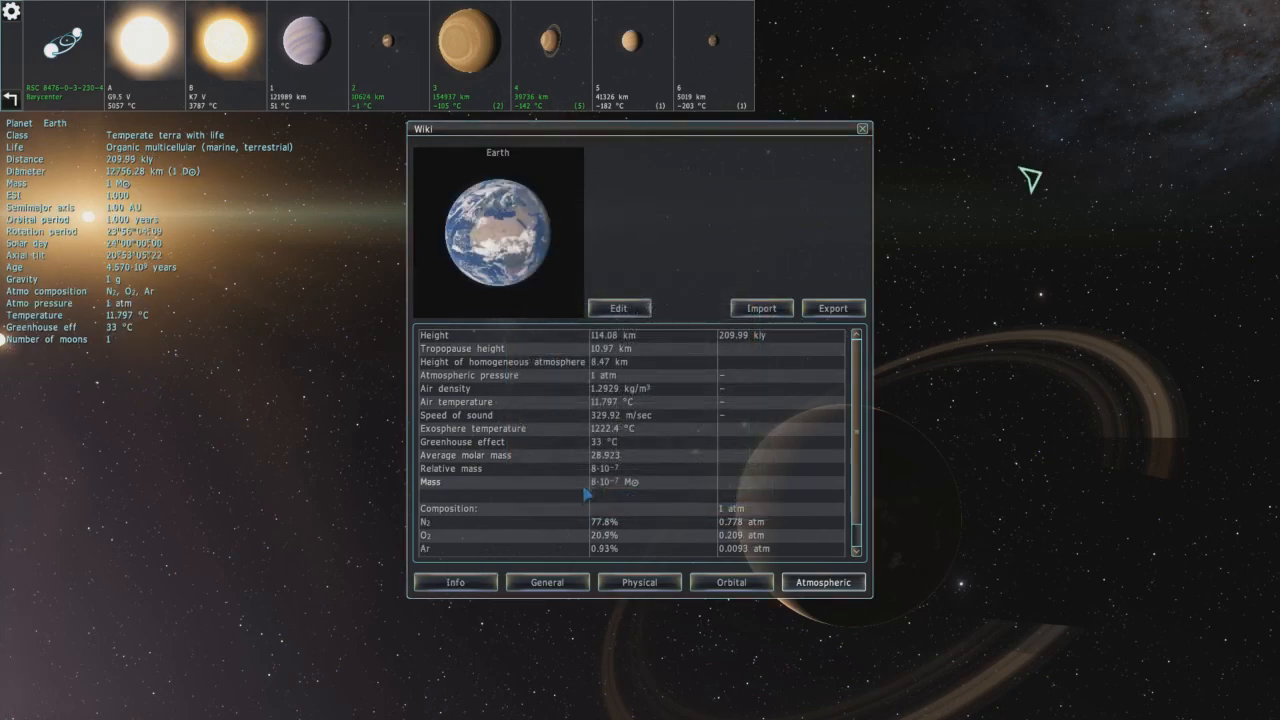
scroll(down, 3)
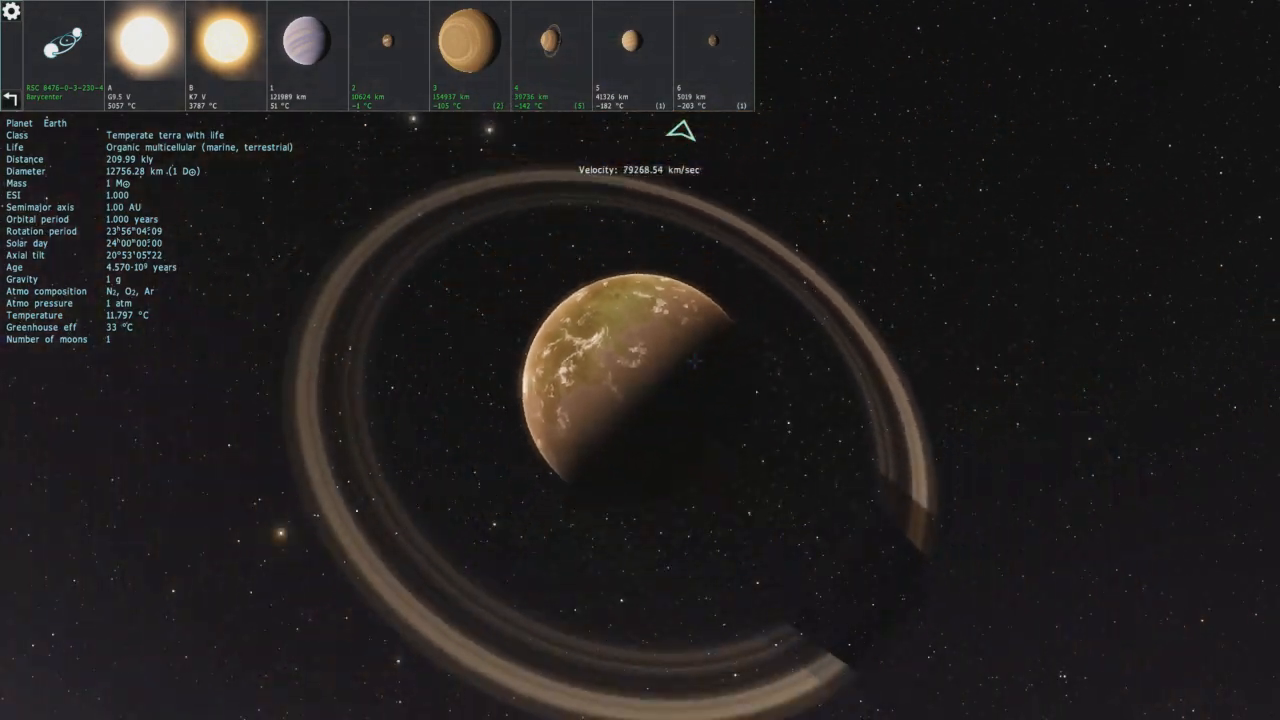
Zoom out from the ringed planet before searching for Chariklo
scroll(down, 3)
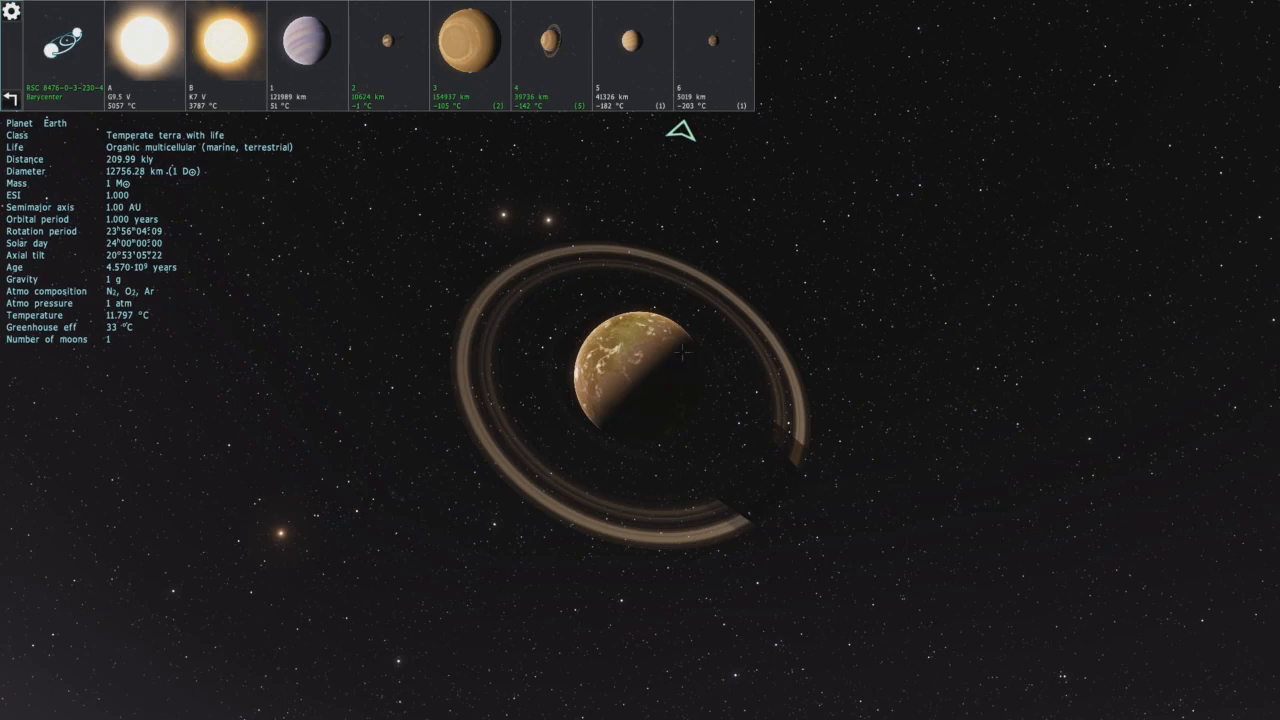
scroll(down, 3)
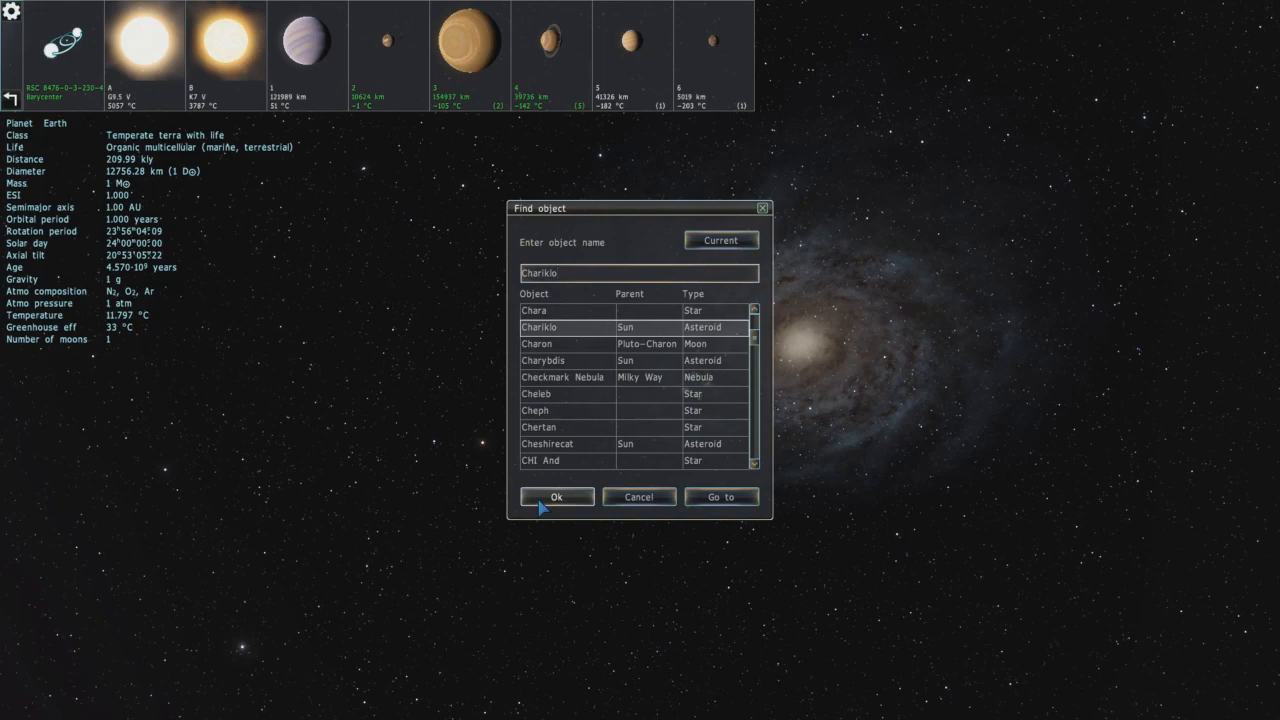
mouse_move(552, 344)
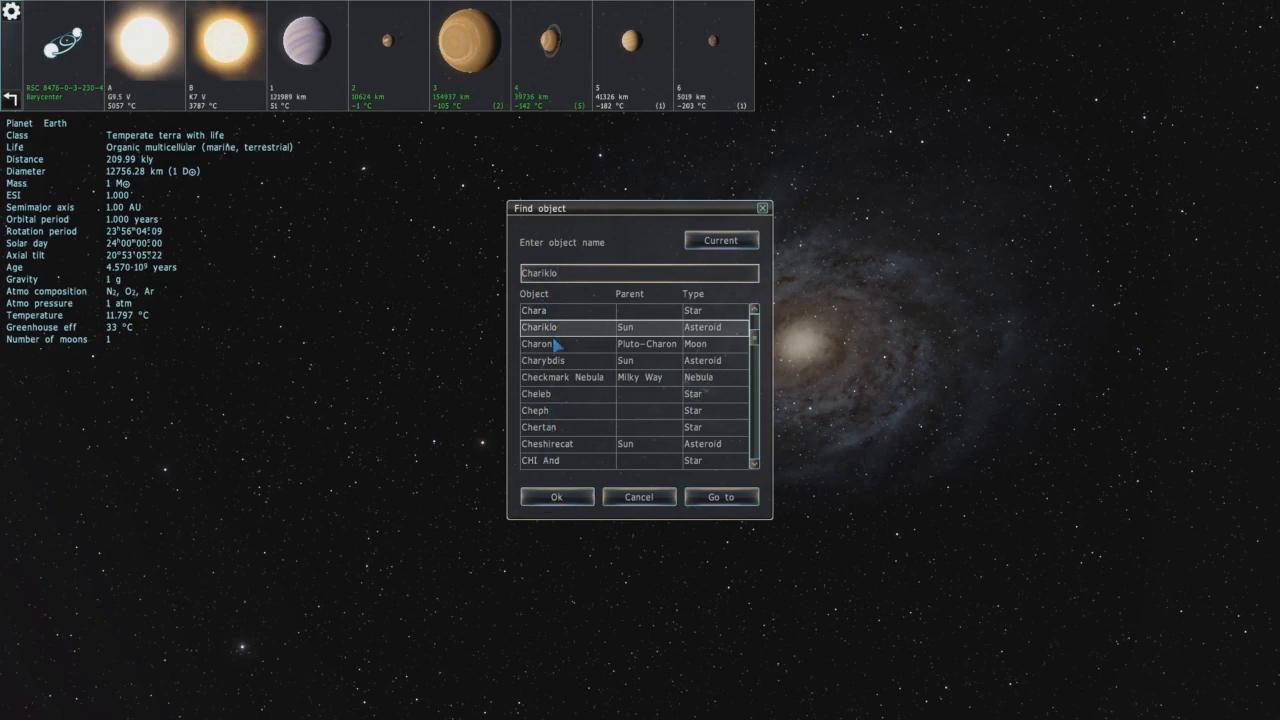
Go to the asteroid Chariklo from the Find object results
click(556, 496)
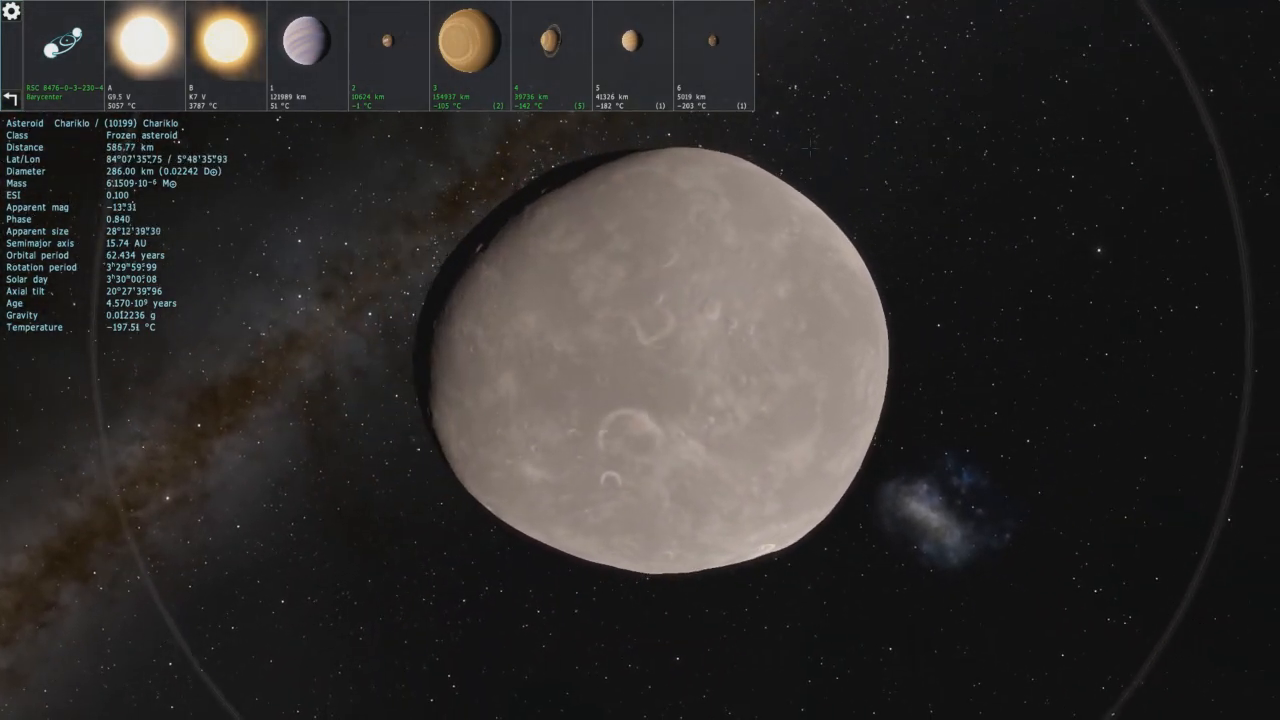
scroll(down, 3)
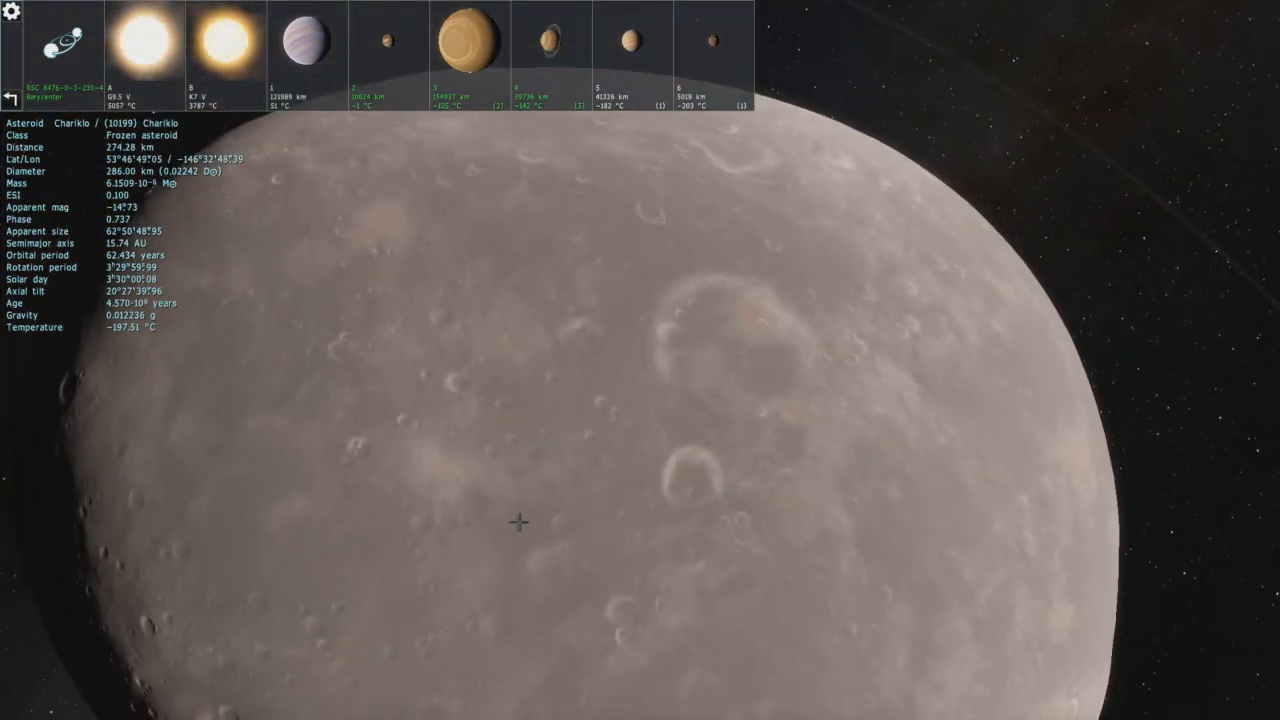
scroll(down, 3)
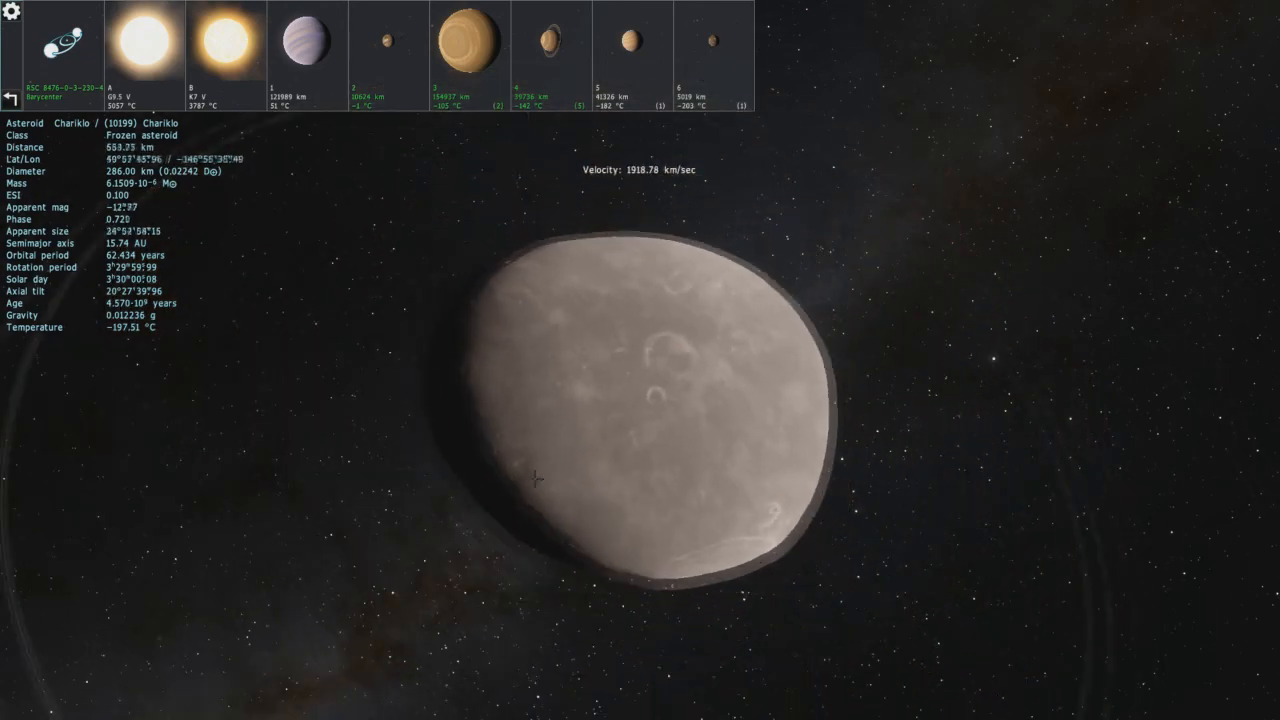
scroll(down, 3)
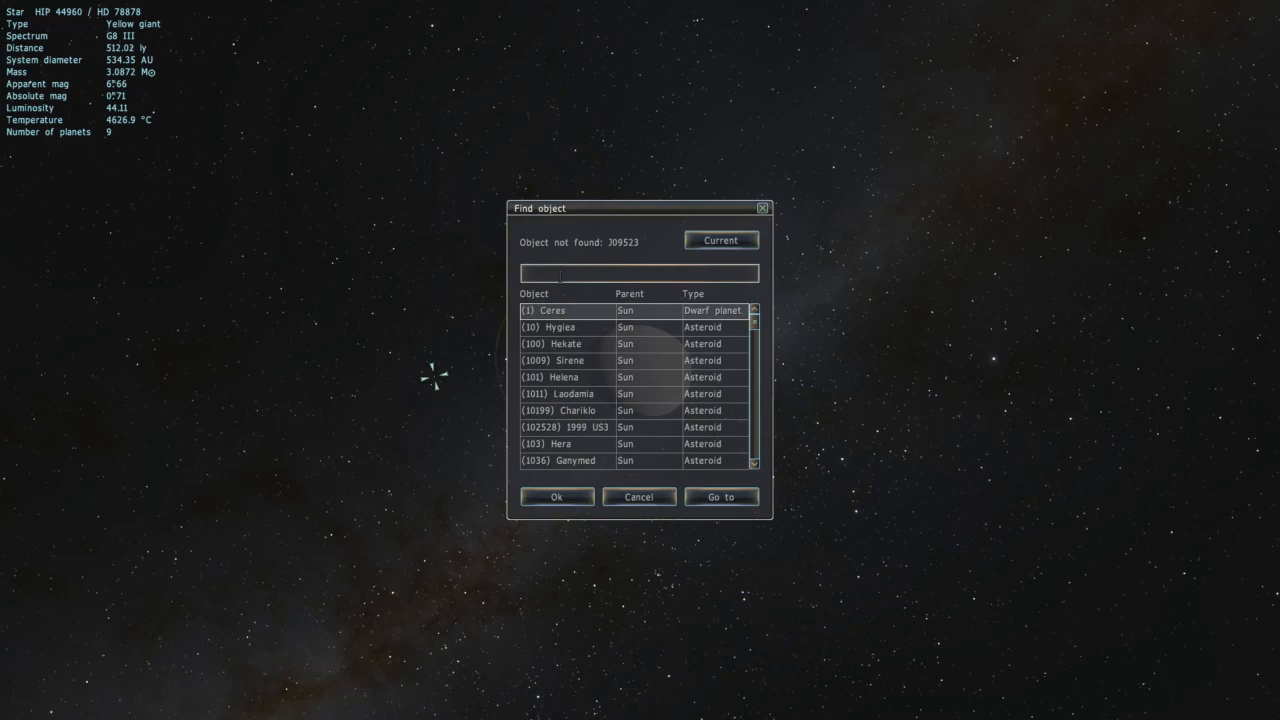
Search for object 'J09523', which is not found, then dismiss the search
text(J09523)
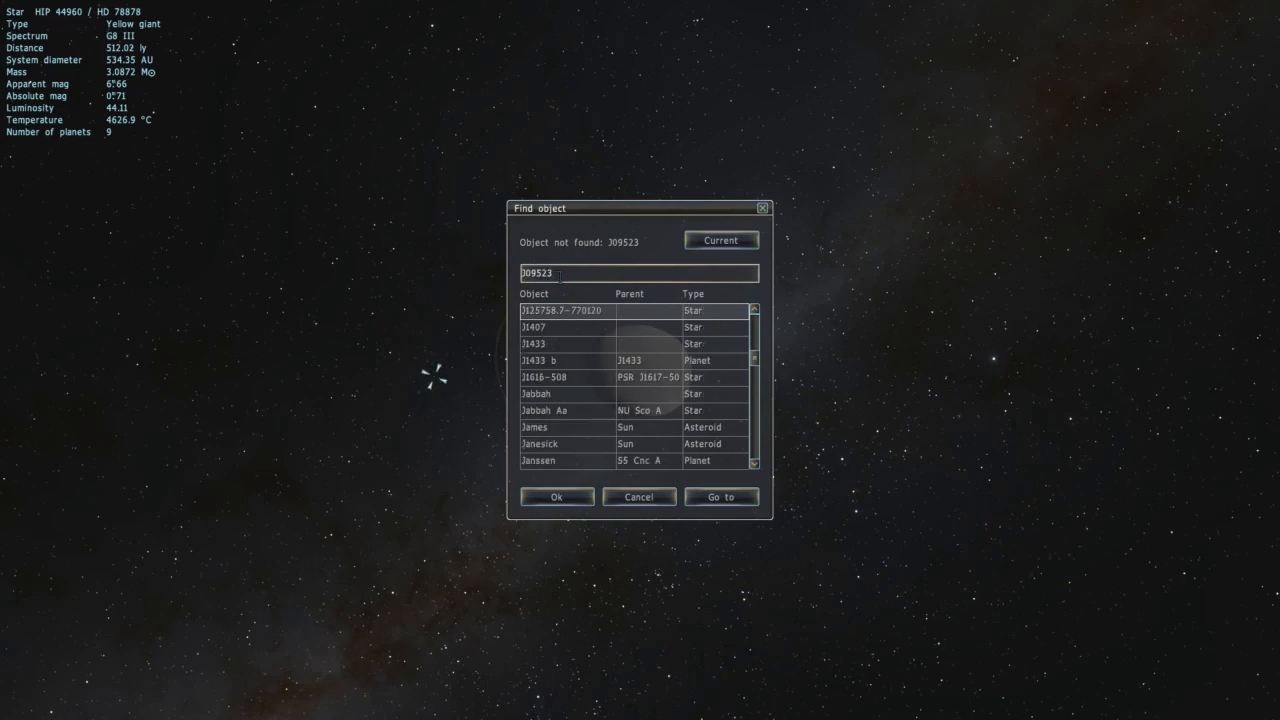
mouse_move(624, 396)
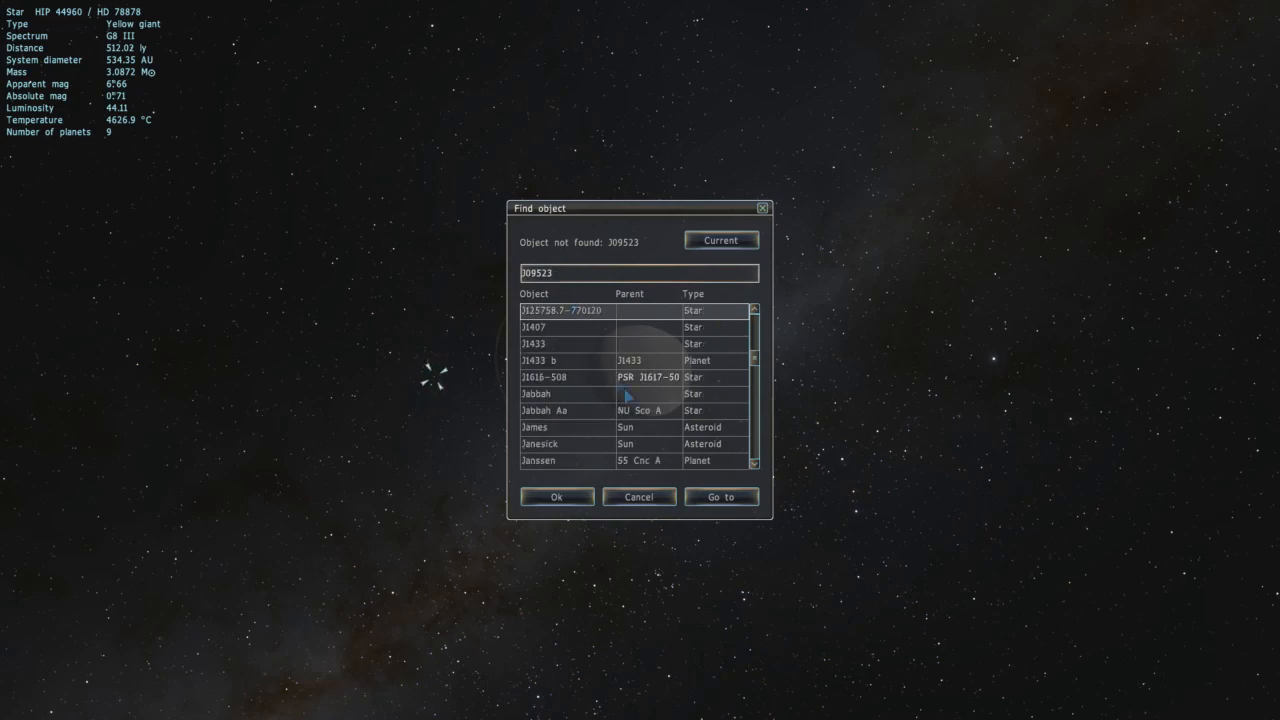
click(638, 496)
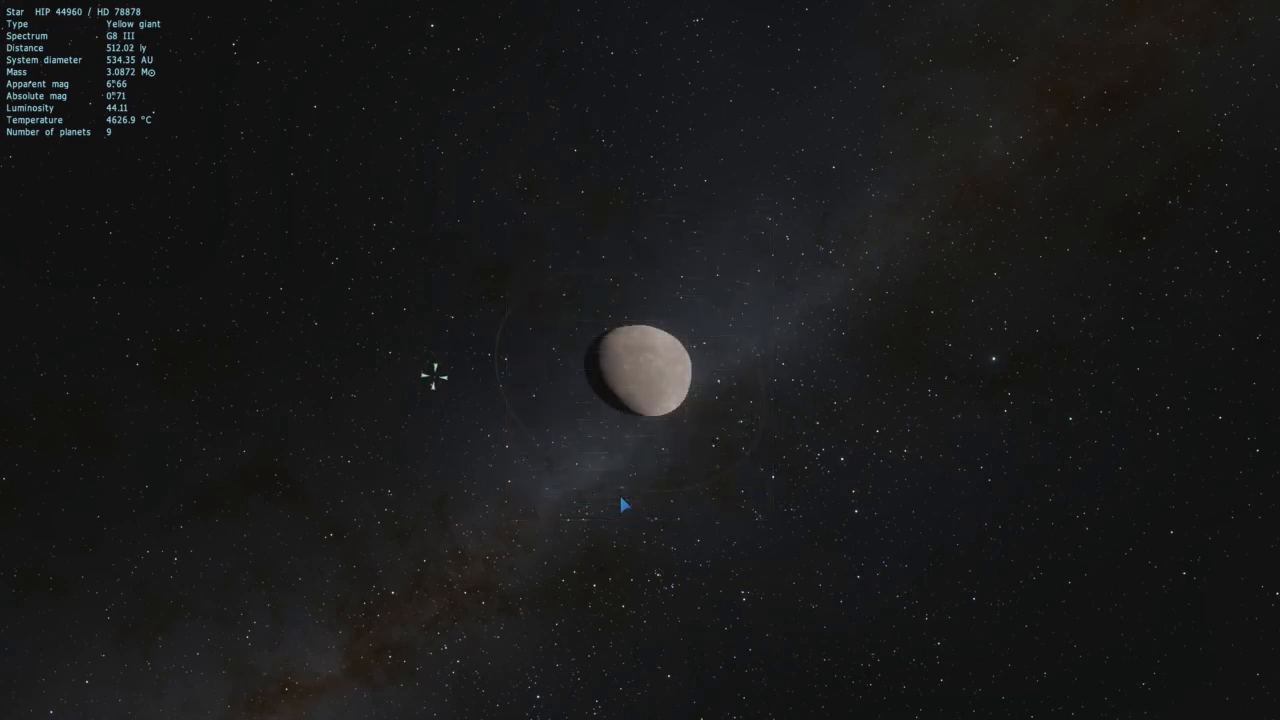